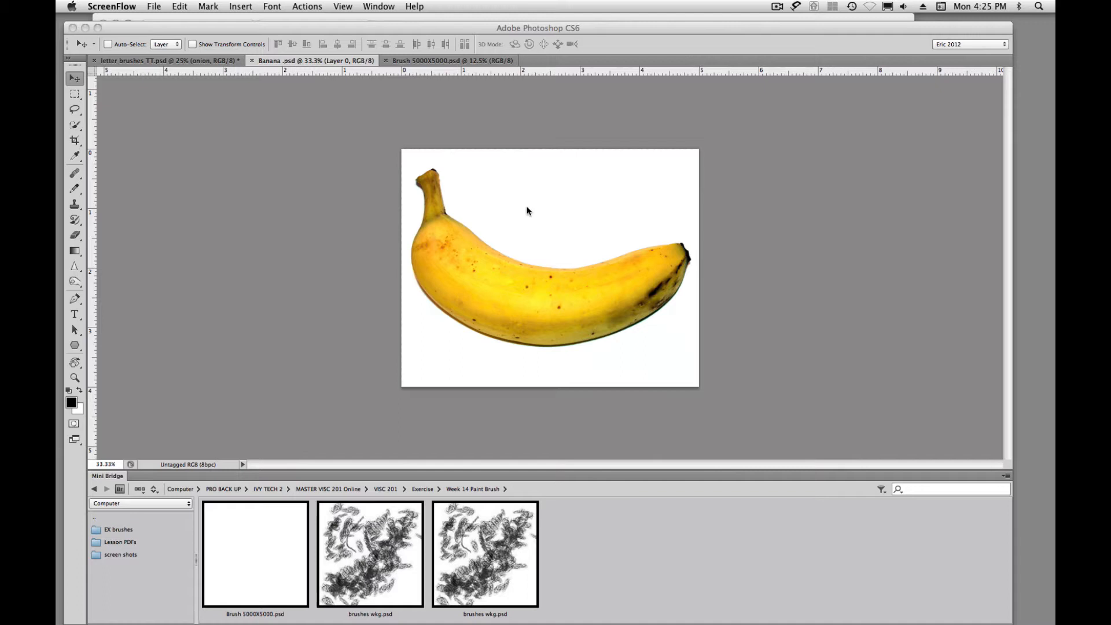
mouse_move(520, 222)
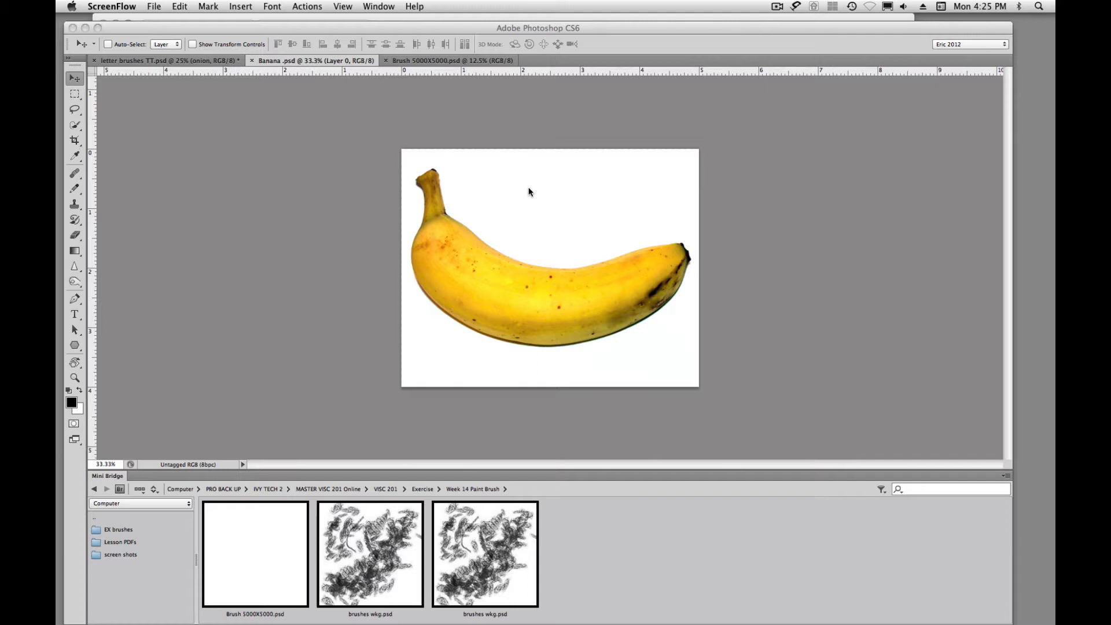
mouse_move(75, 127)
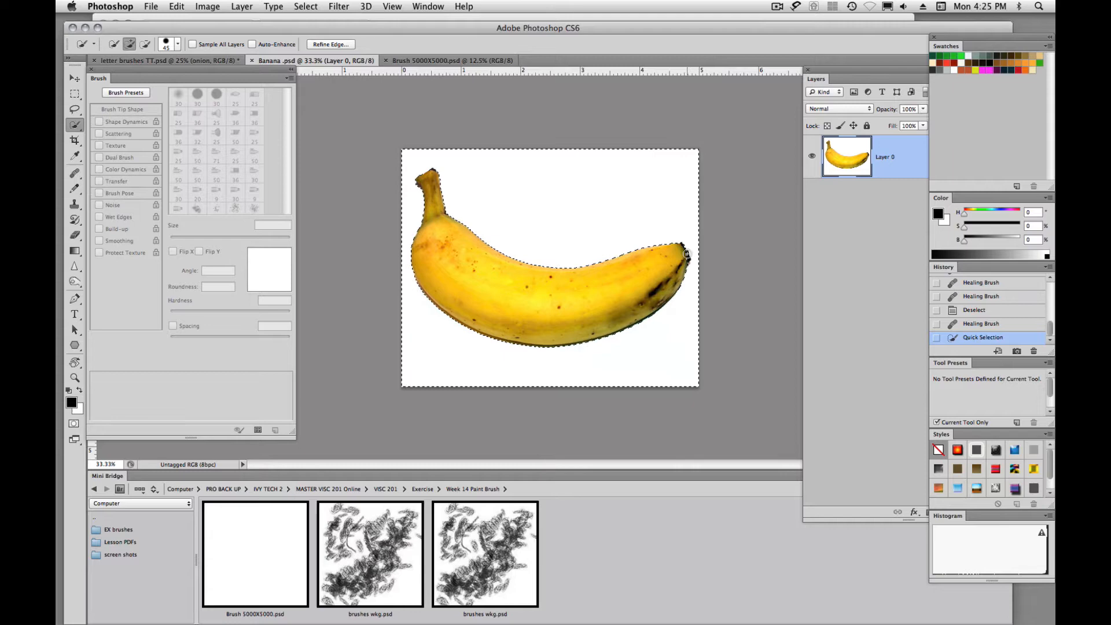
- Extend the quick selection around the banana, invert it and drag it out
left_click(679, 258)
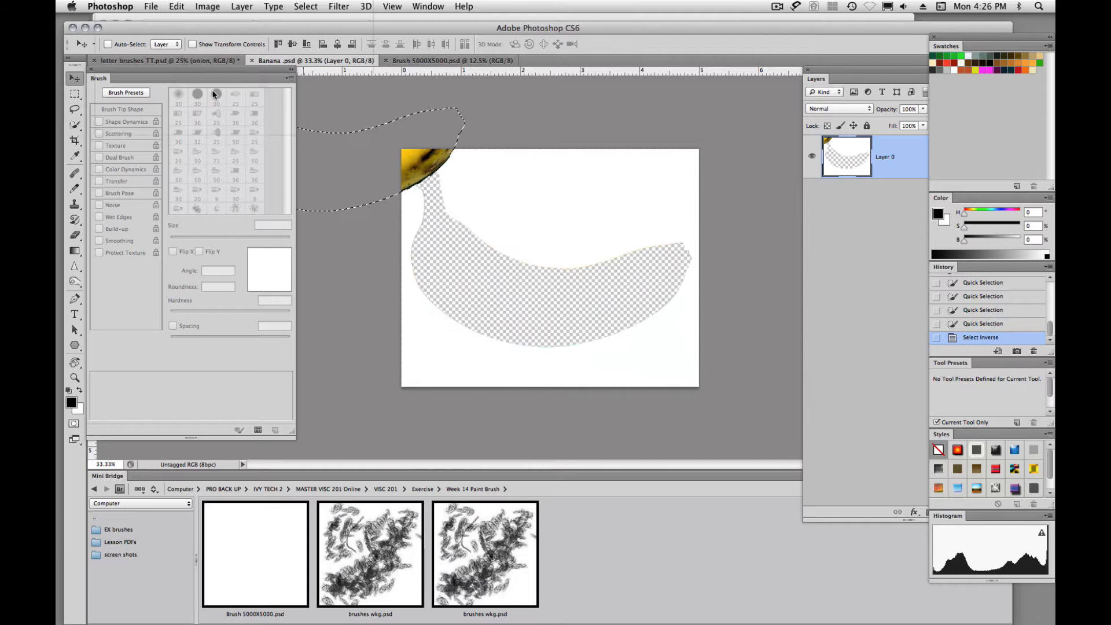
- Drop the banana into letter brushes TT and Alt-drag a duplicate below it
left_click(170, 60)
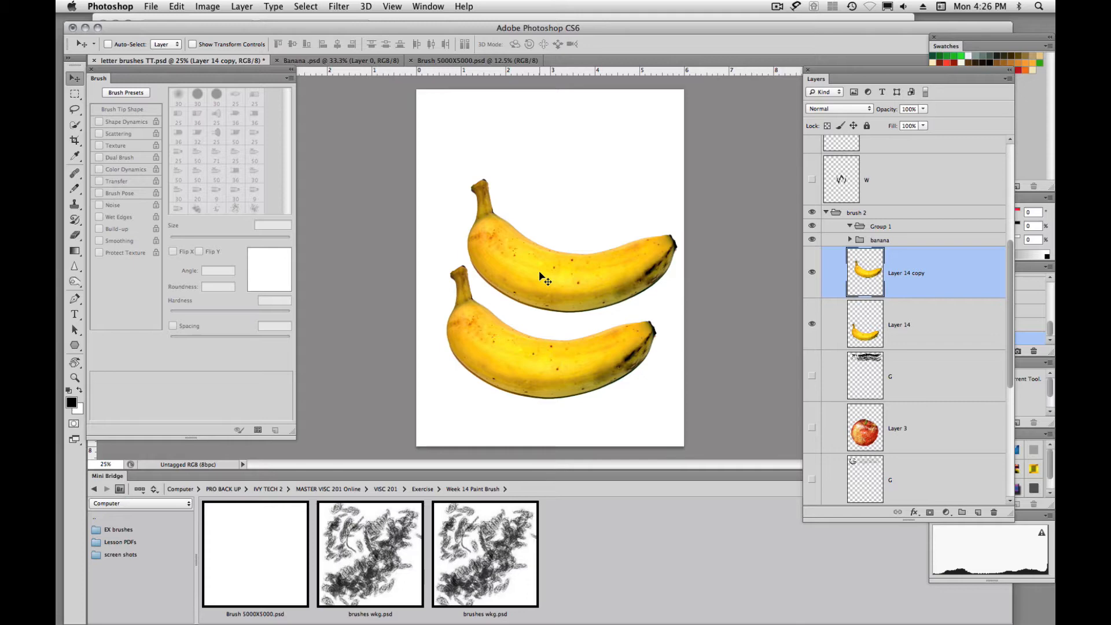
- Load Layer 14's banana outline as a selection and switch to a 201 px brush
left_click(899, 325)
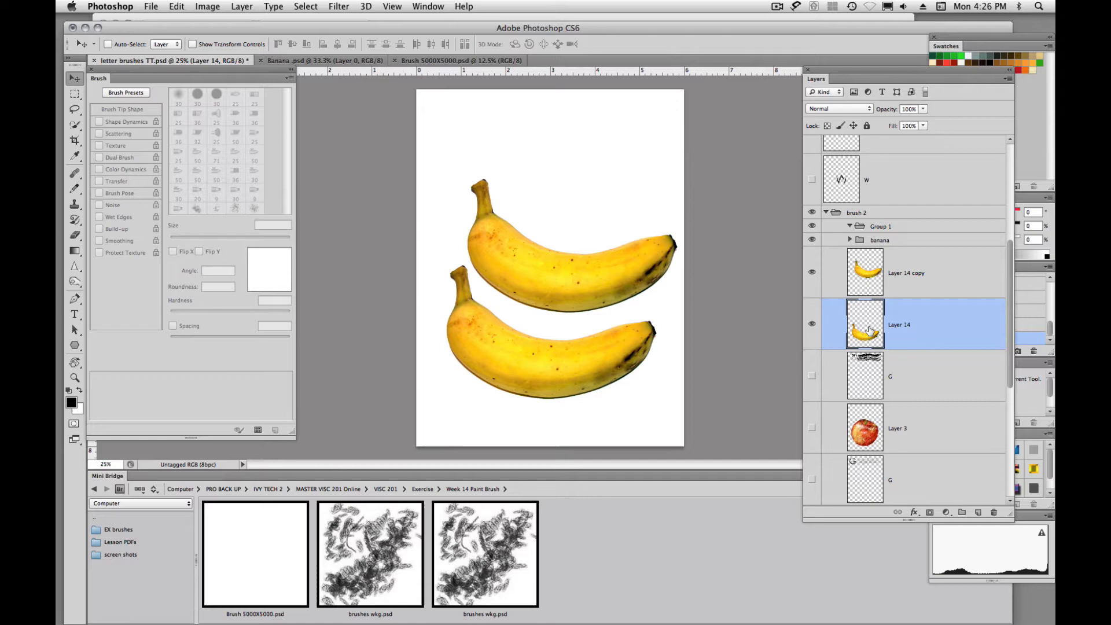
left_click(865, 272)
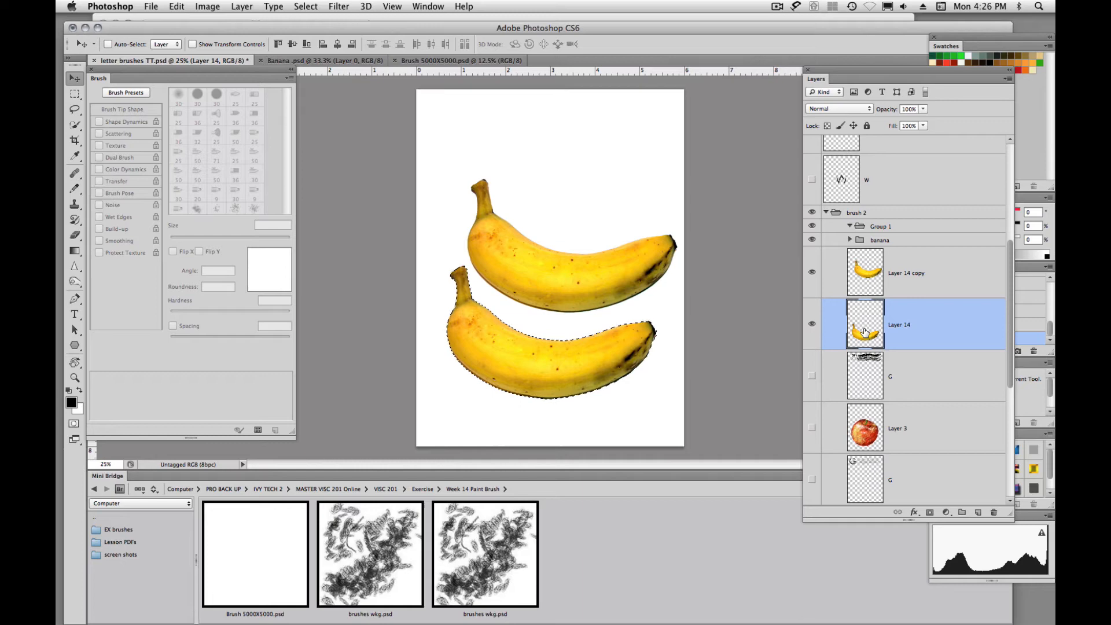
left_click(75, 192)
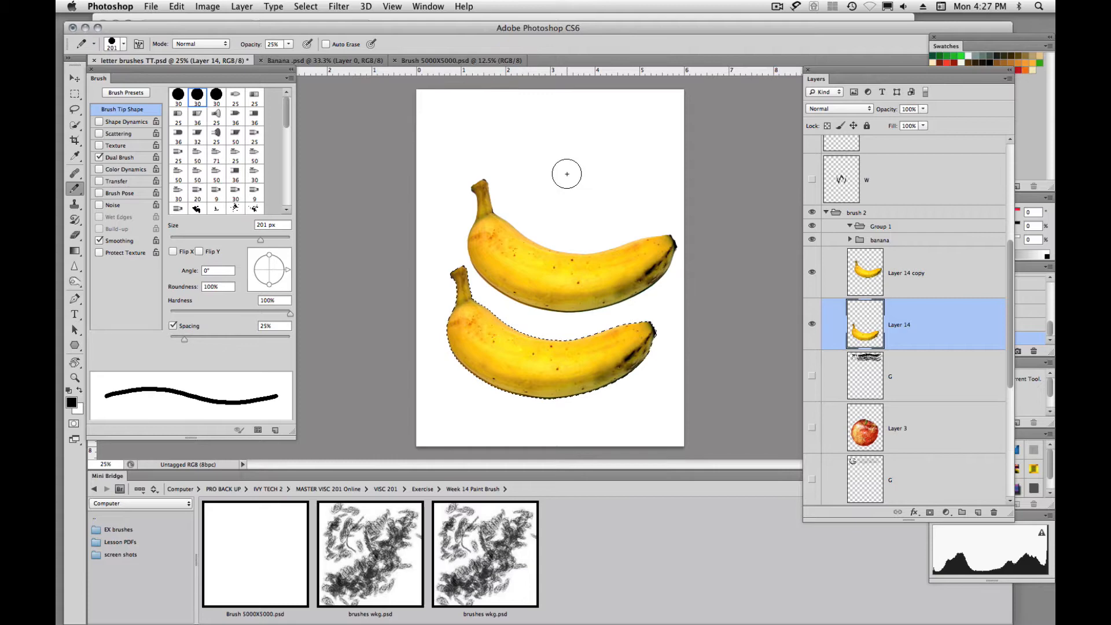
- Paint the selected lower banana flat yellow with the custom B brush
left_click(254, 205)
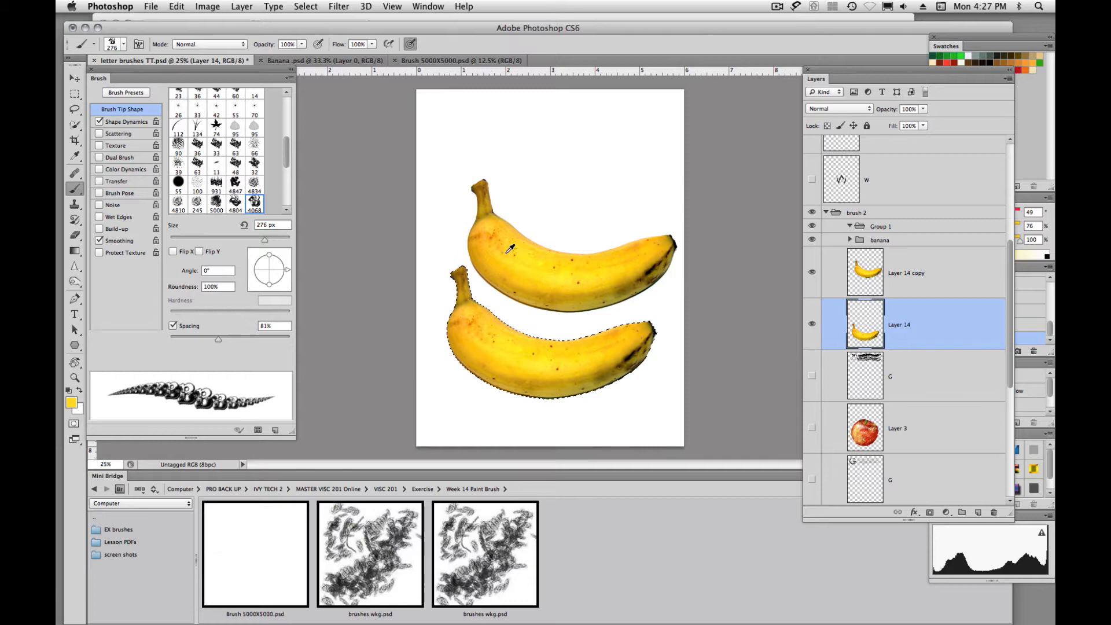
left_click(560, 216)
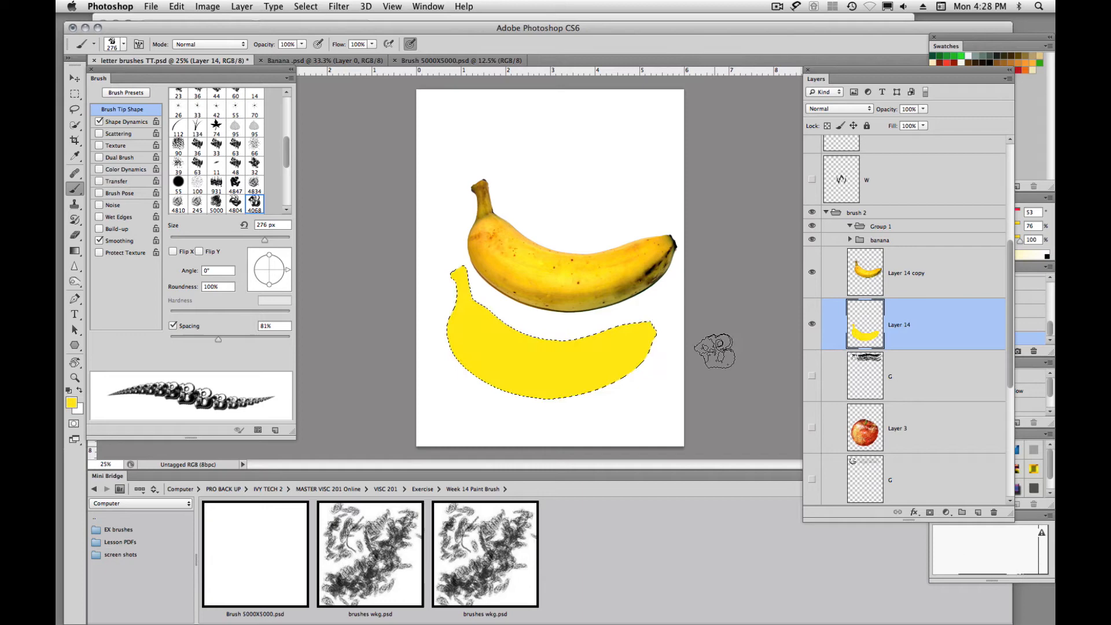
- Stamp darker texture over the lower banana with the B brush at 168 px, 20% opacity
left_click(560, 365)
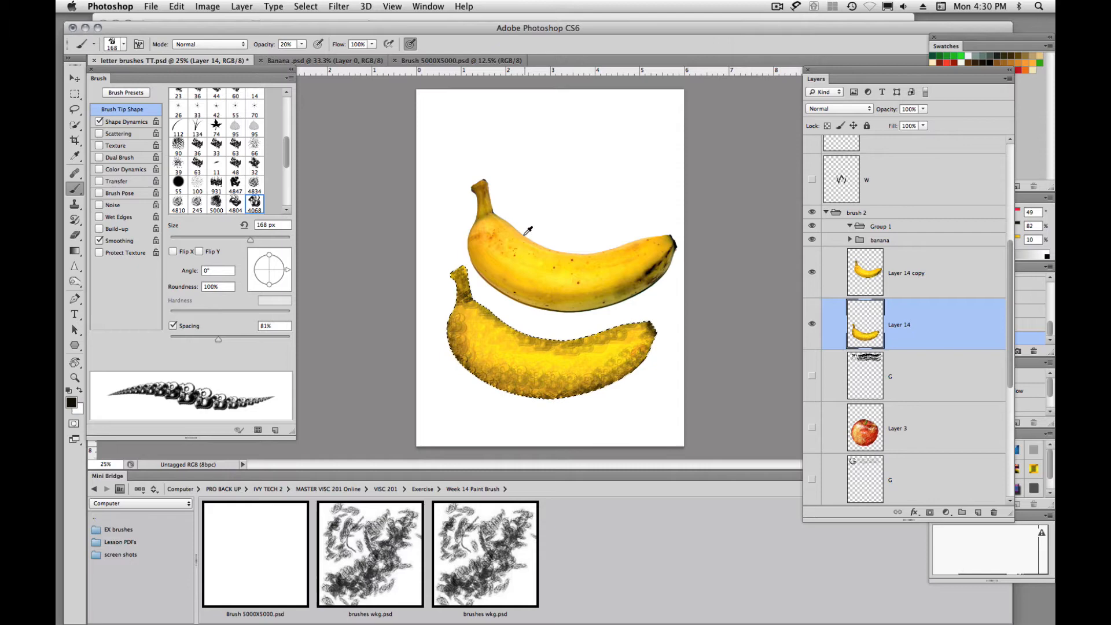
- Brush orange-yellow over the lower banana with a 288 px brush
left_click(524, 379)
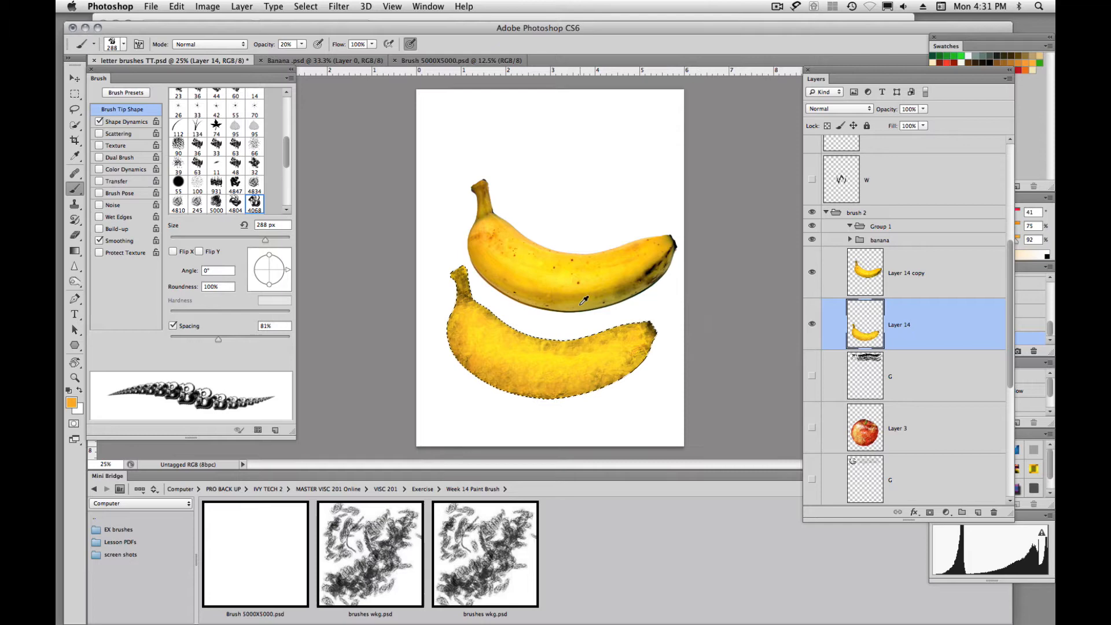
- Stamp pale cream highlights on the lower banana at 168 px, 40% opacity
left_click(545, 338)
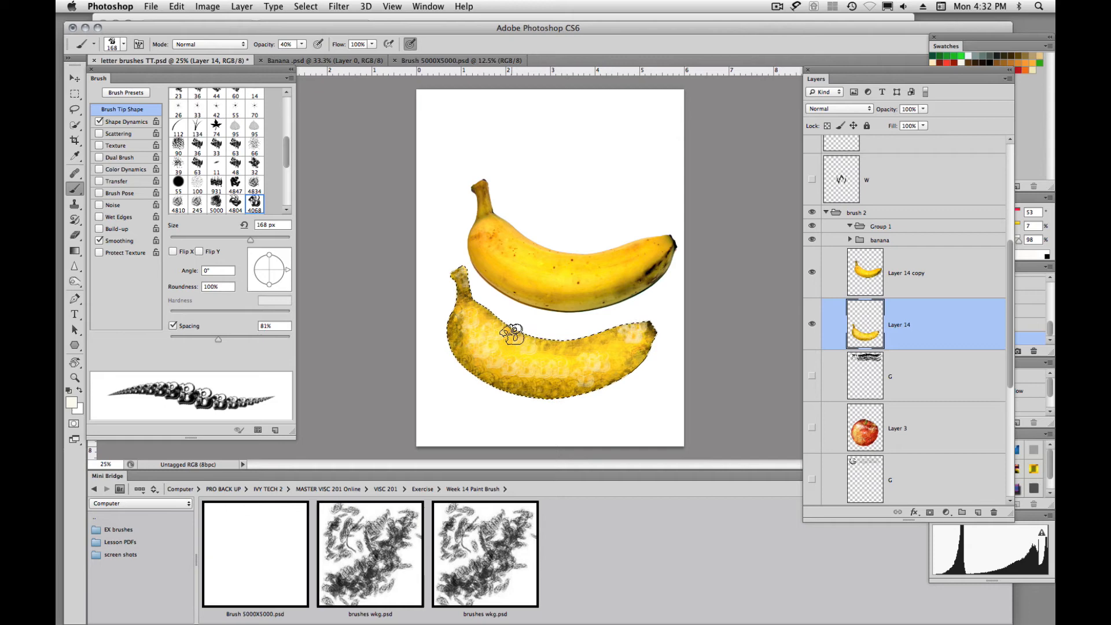
- Rotate the view and paint dark marks along the banana's underside and tip at 20% opacity
left_click(75, 363)
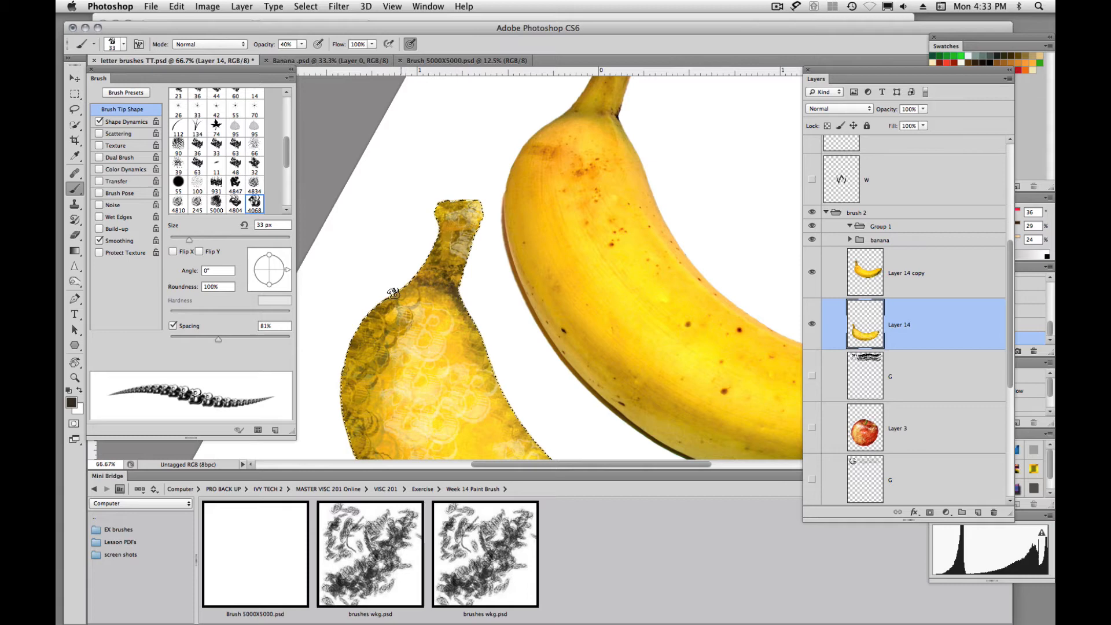
left_click(75, 362)
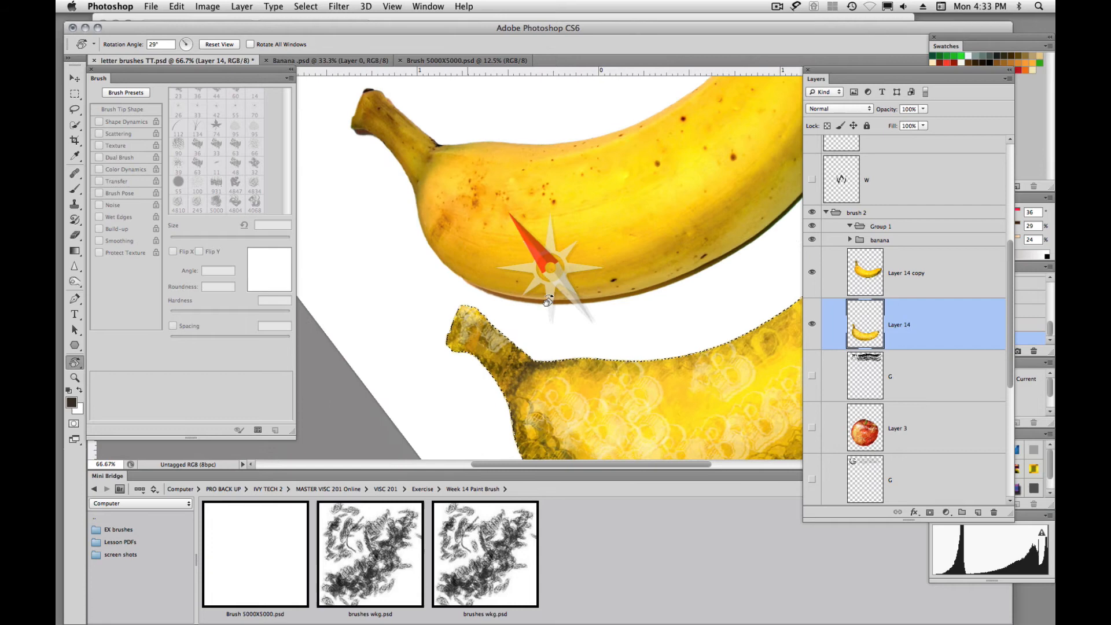
left_click(253, 208)
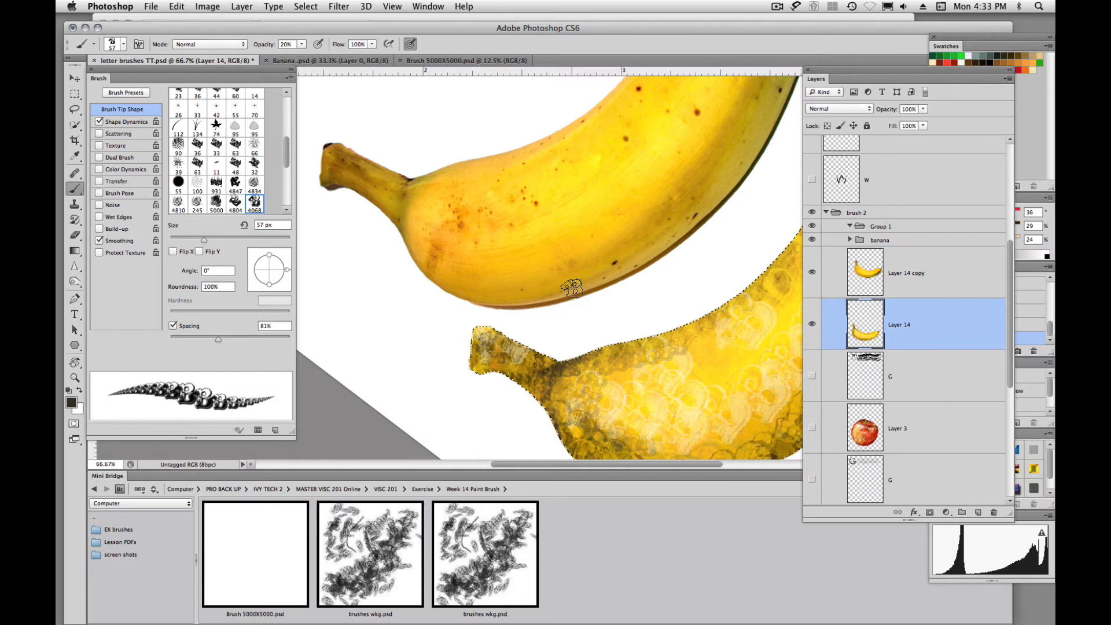
left_click(73, 378)
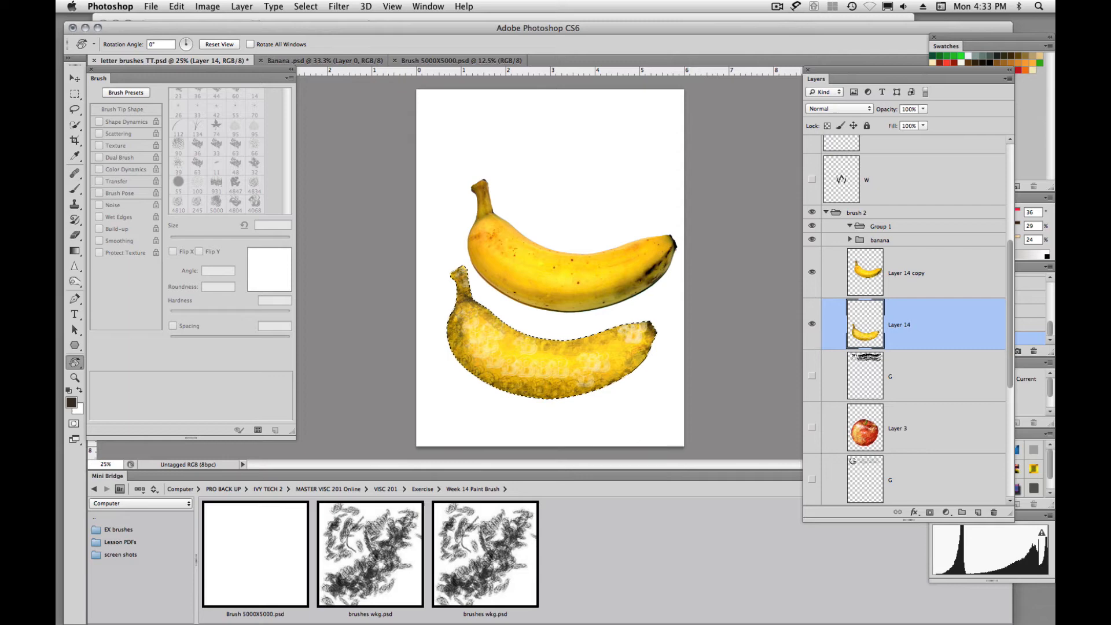
- Add Layer 15 and dot brown speckles with a 9 px B brush at 138% spacing
left_click(813, 273)
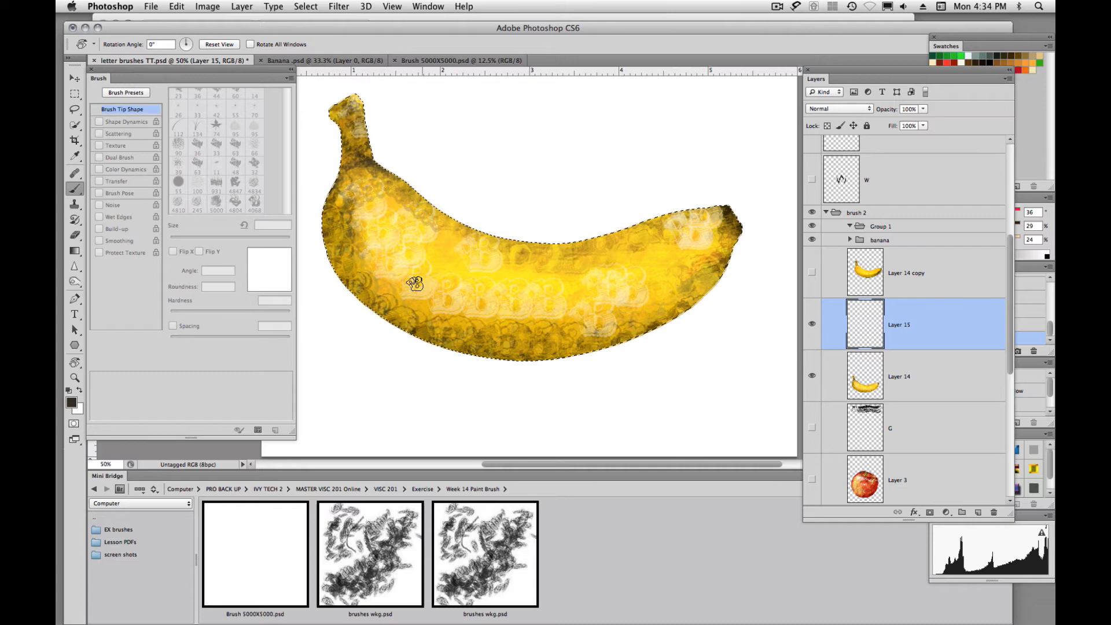
left_click(253, 206)
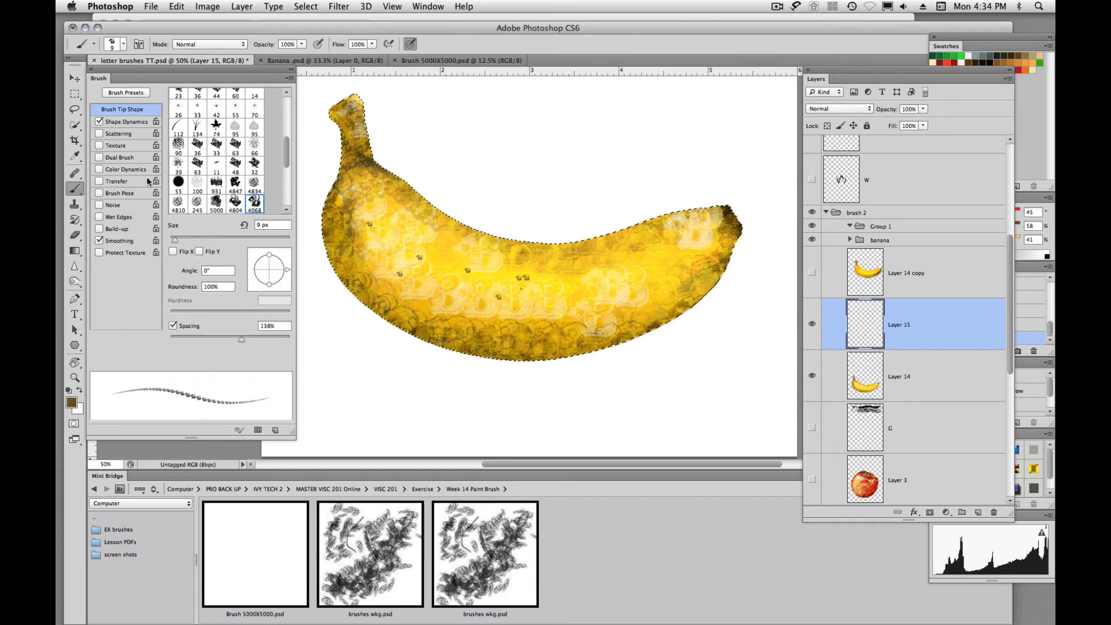
- Paint scattered dark flecks with Scatter 35%, Count 2, Count Jitter 43%
left_click(118, 134)
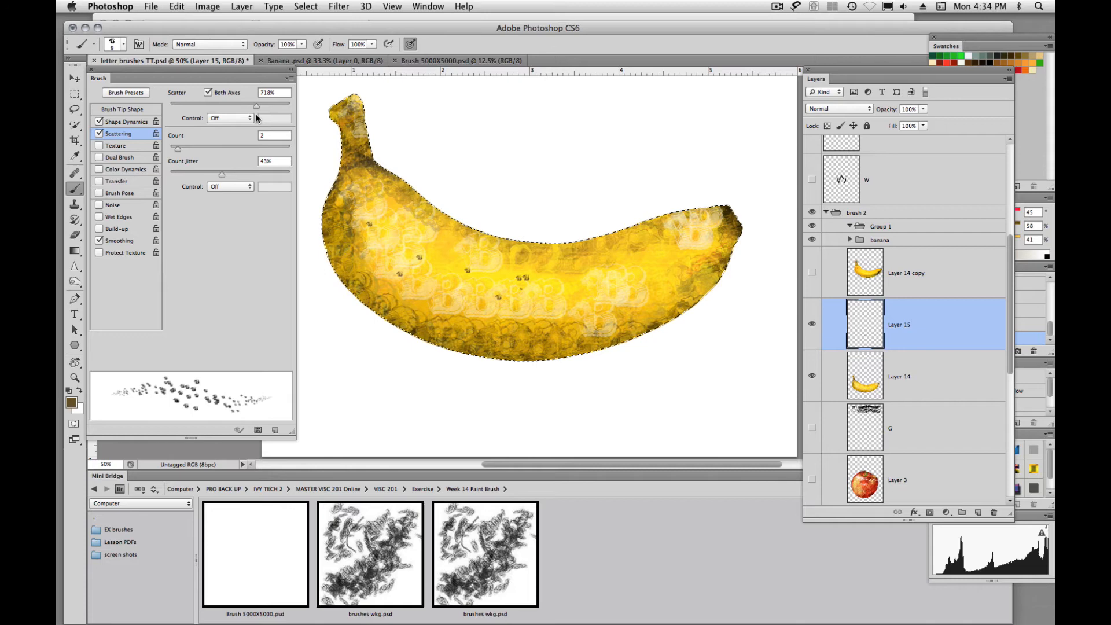
left_click(378, 261)
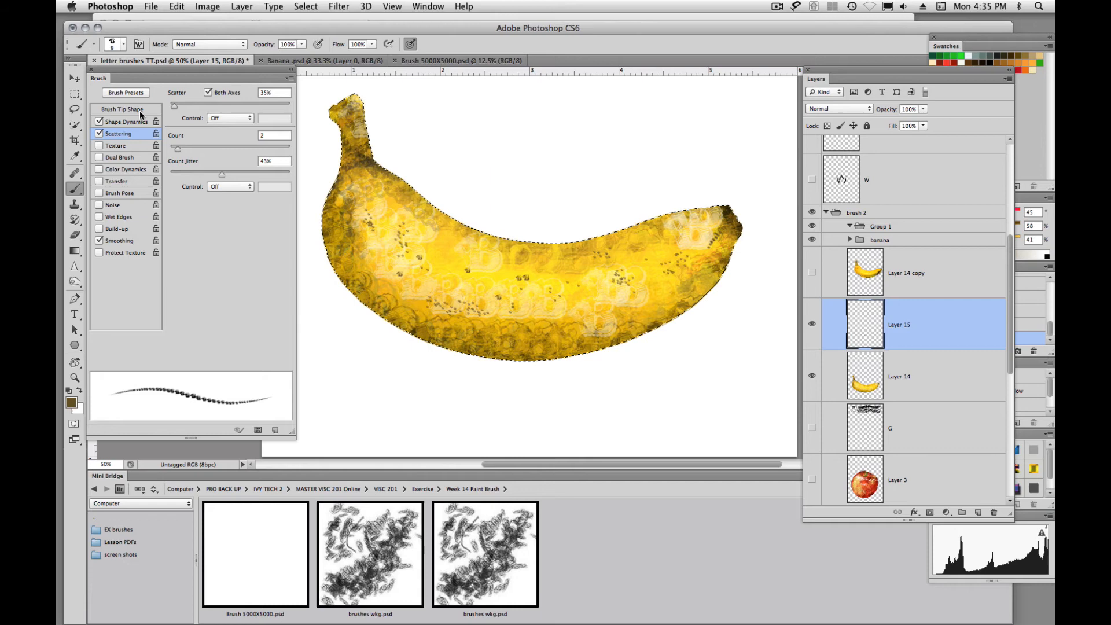
left_click(122, 110)
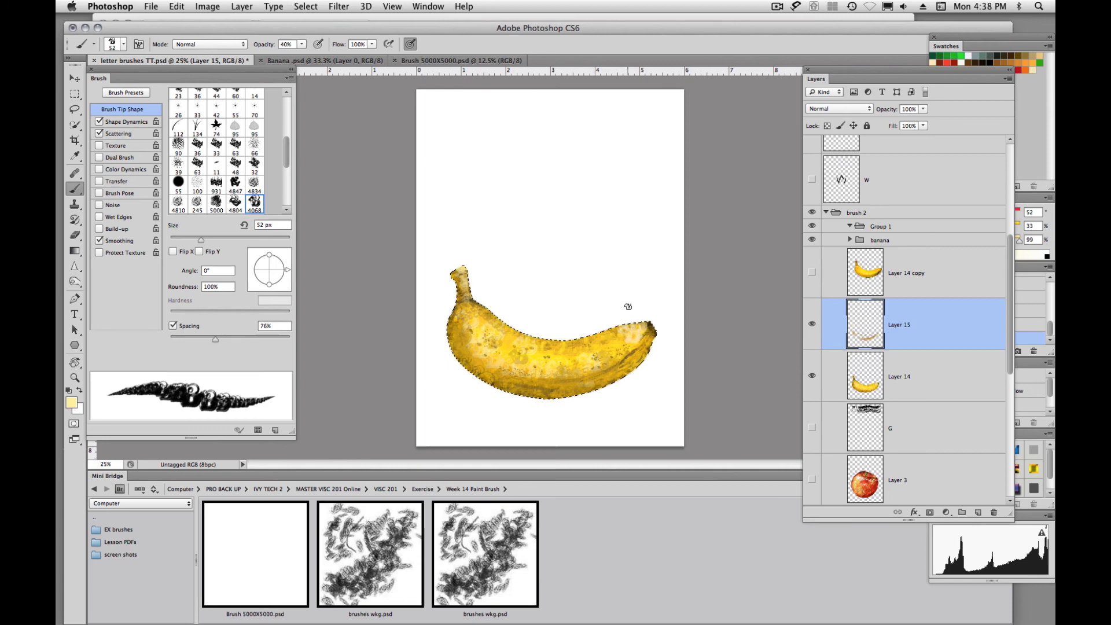
- Add a new empty layer above Layer 15 and name it 'brush'
left_click(978, 512)
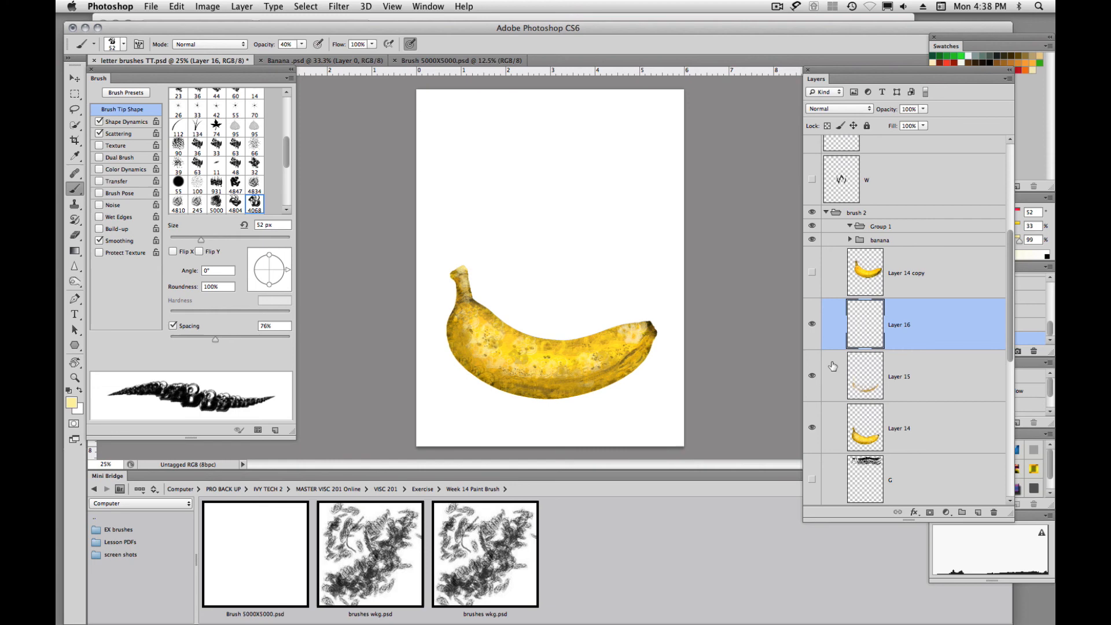
double_click(899, 325)
type("brush")
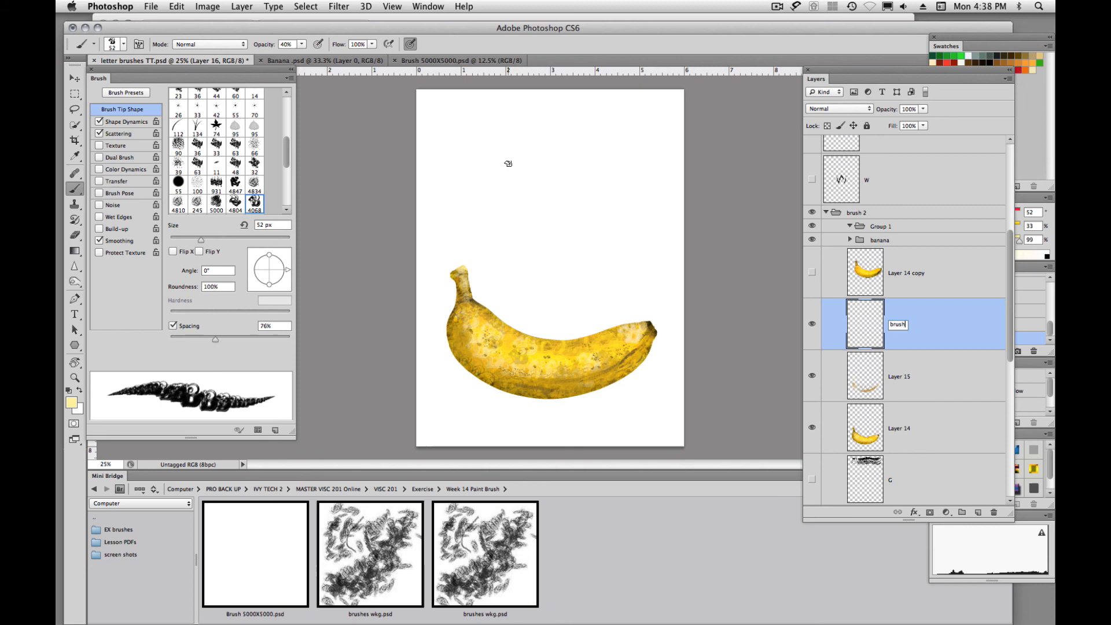
left_click(471, 191)
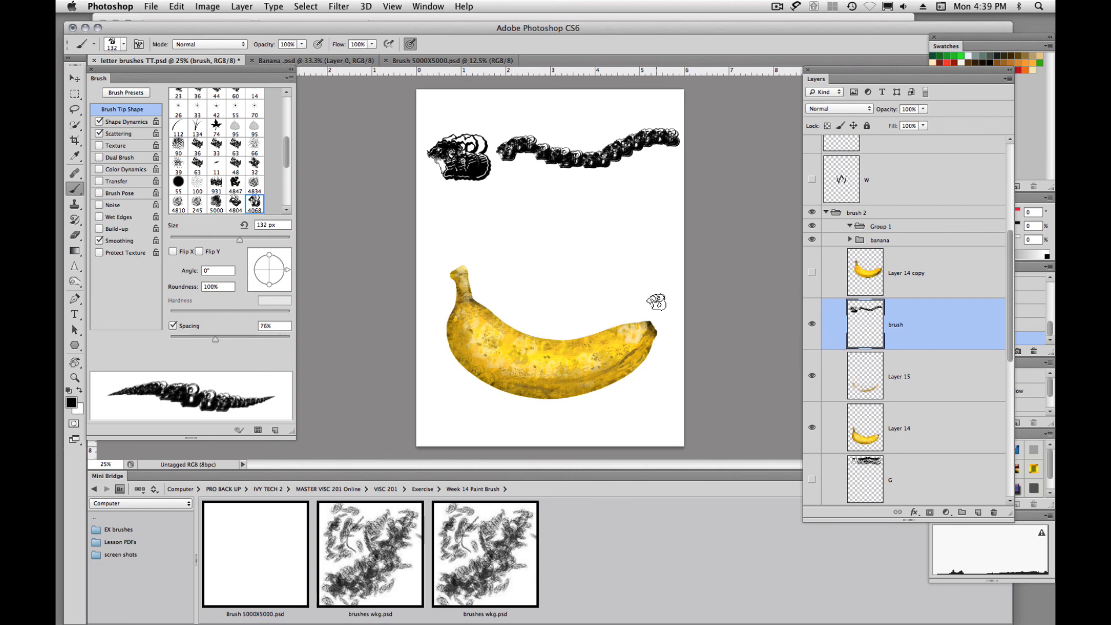
mouse_move(528, 342)
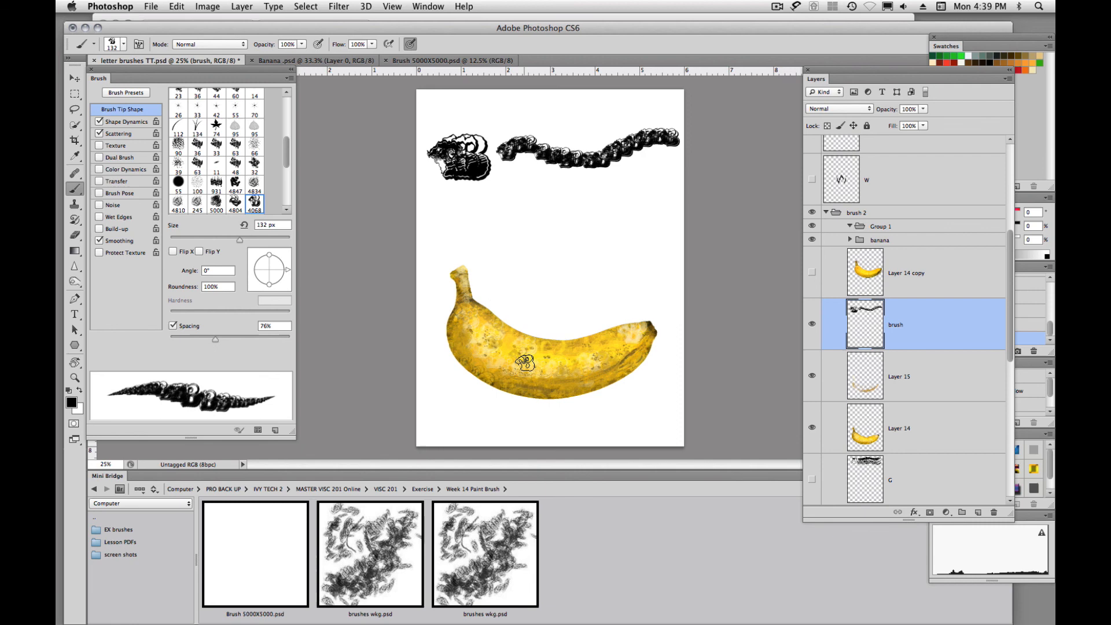
mouse_move(521, 357)
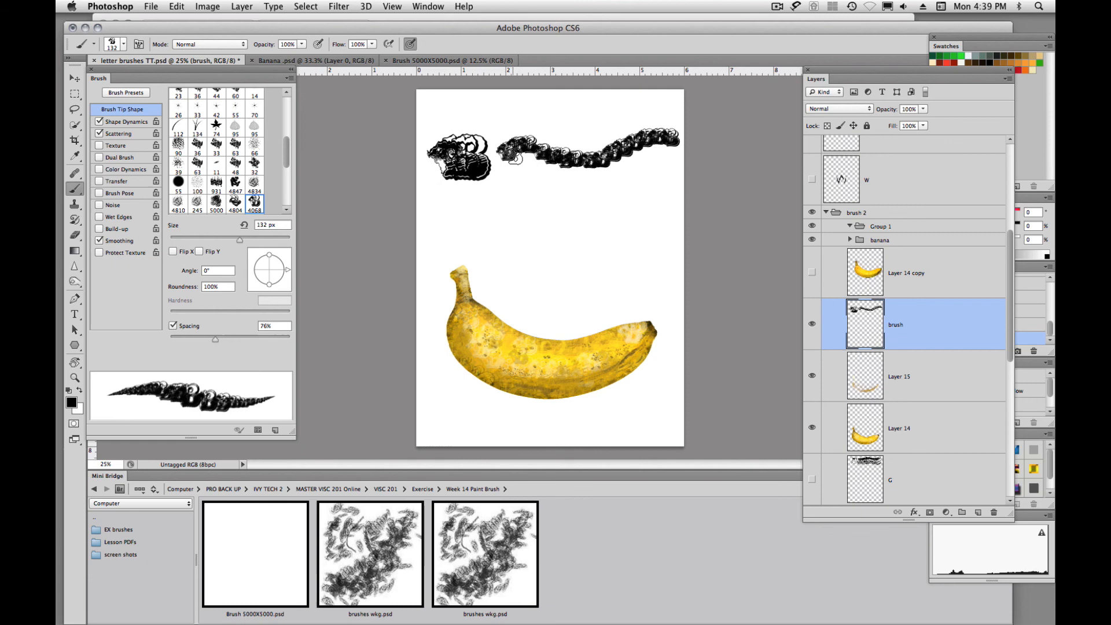
mouse_move(605, 247)
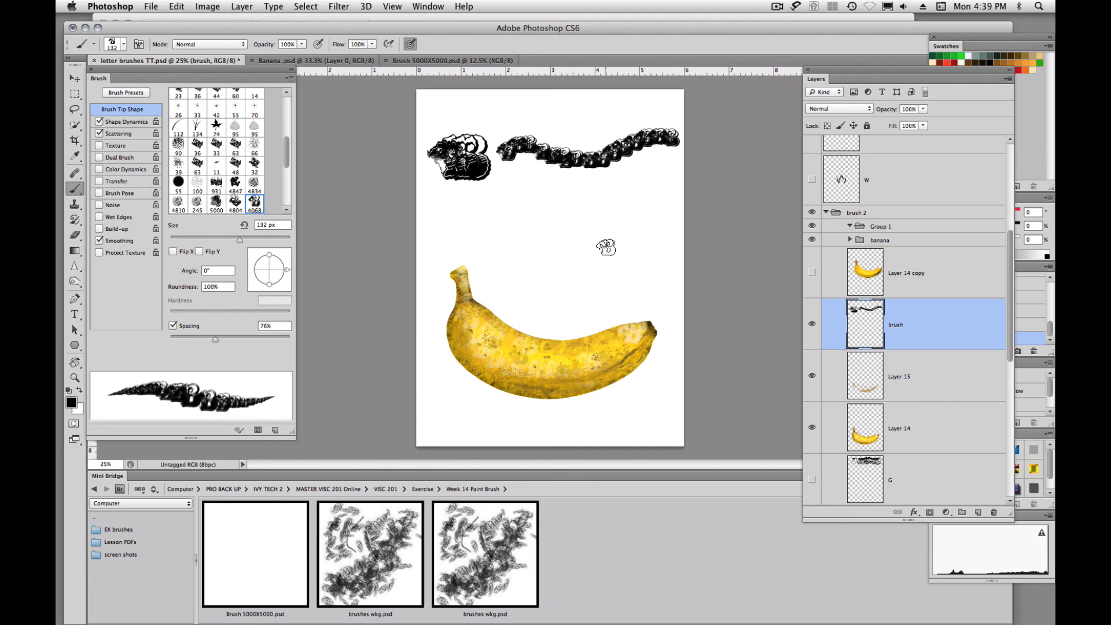